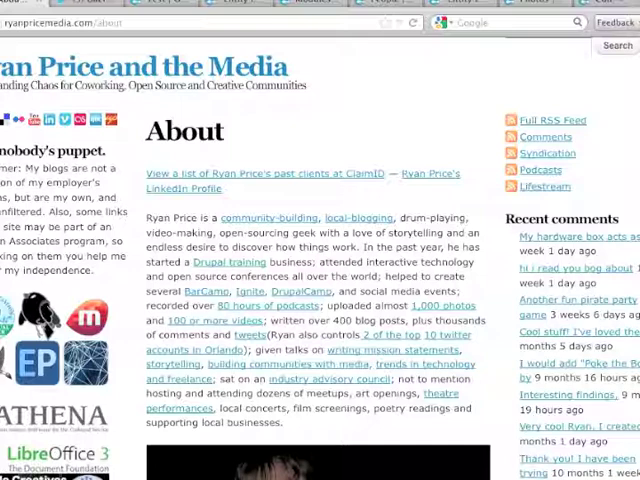
Follow the About page link to the collaborator's Twitter profile
{"action": "left_click", "coordinate": [80, 6]}
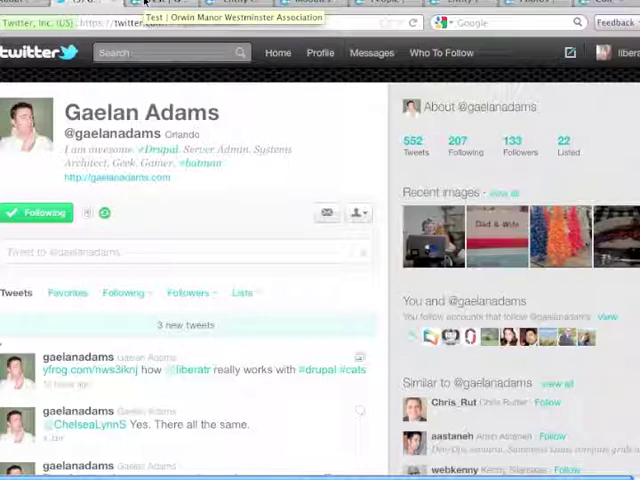
{"action": "left_click", "coordinate": [150, 4]}
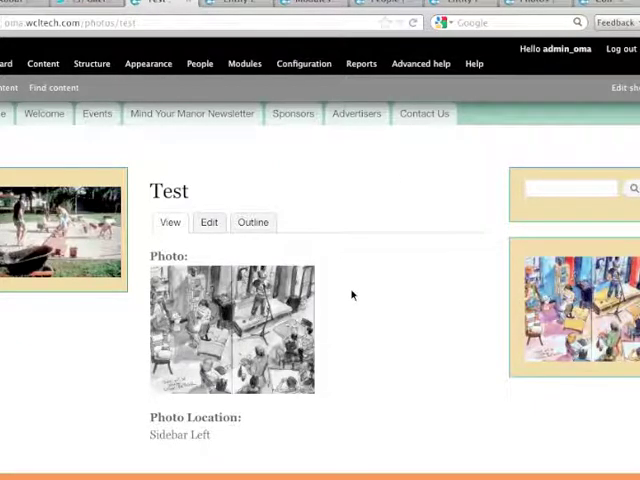
{"action": "mouse_move", "coordinate": [556, 284]}
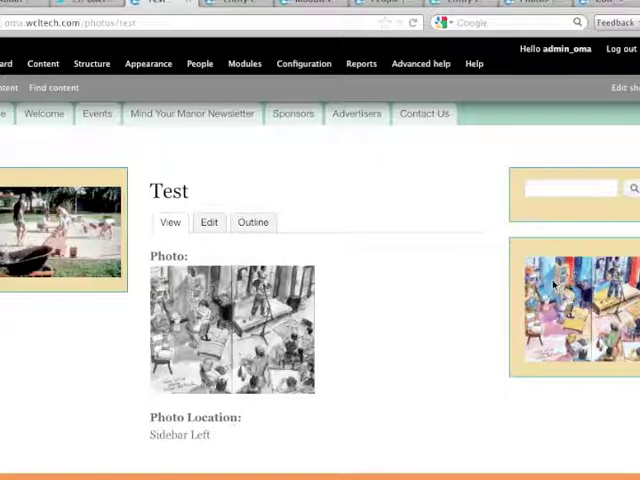
{"action": "mouse_move", "coordinate": [428, 256]}
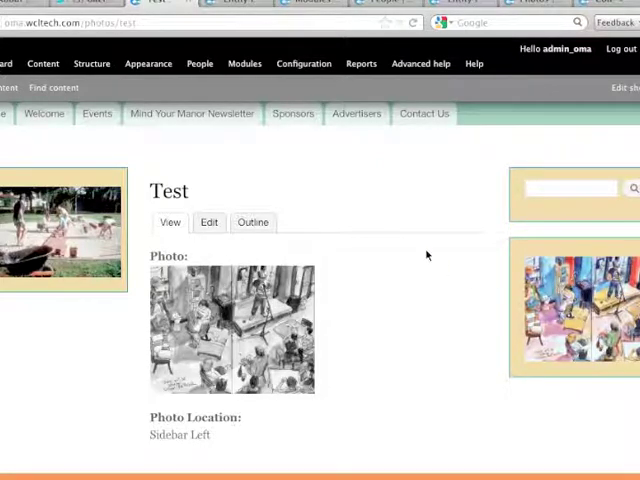
{"action": "mouse_move", "coordinate": [388, 300]}
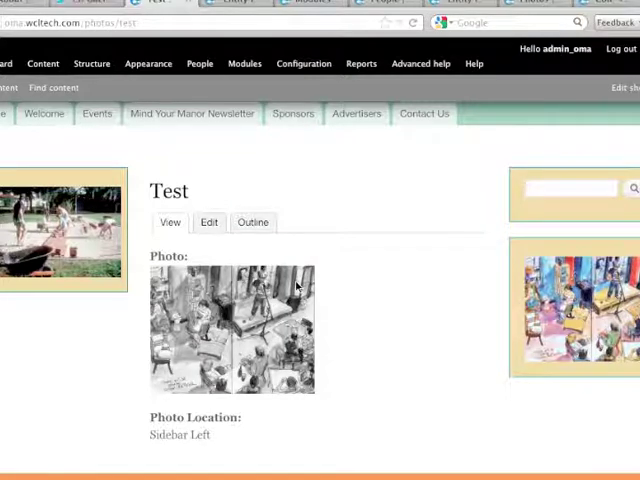
{"action": "mouse_move", "coordinate": [430, 270]}
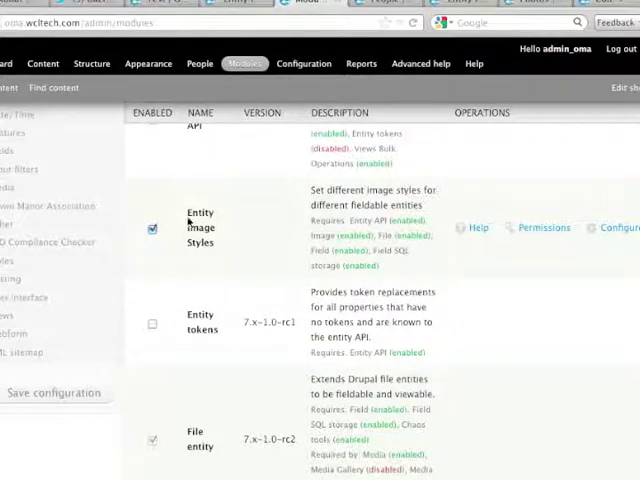
{"action": "mouse_move", "coordinate": [232, 250]}
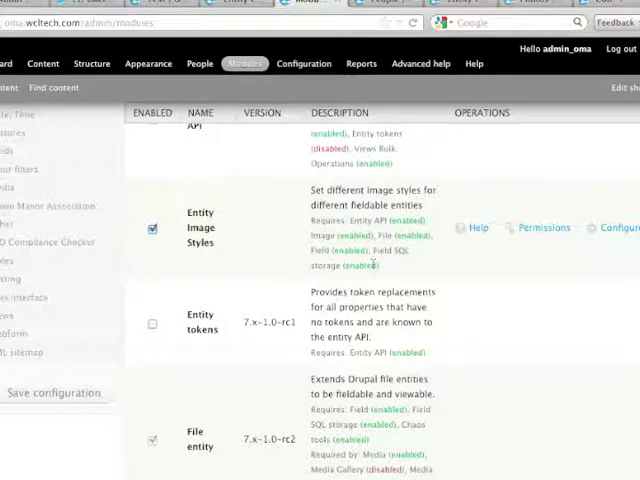
{"action": "mouse_move", "coordinate": [410, 108]}
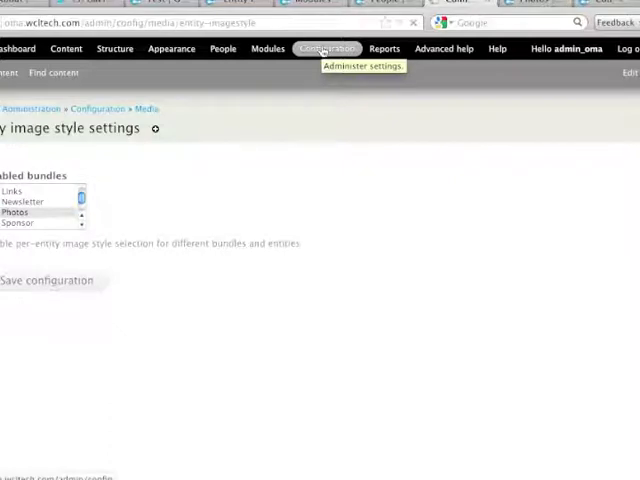
Reach the Entity image style settings from the Configuration overview
{"action": "left_click", "coordinate": [328, 48]}
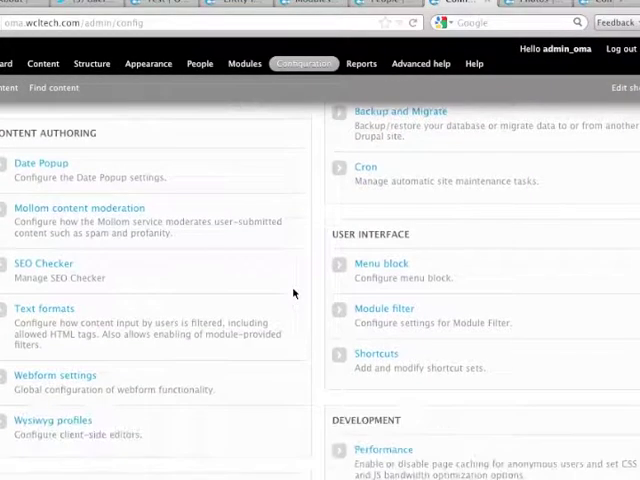
{"action": "scroll", "scroll_direction": "down", "scroll_amount": 3}
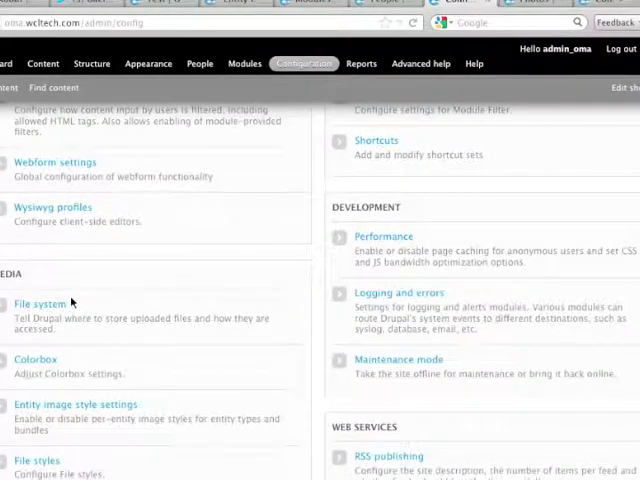
{"action": "scroll", "scroll_direction": "down", "scroll_amount": 3}
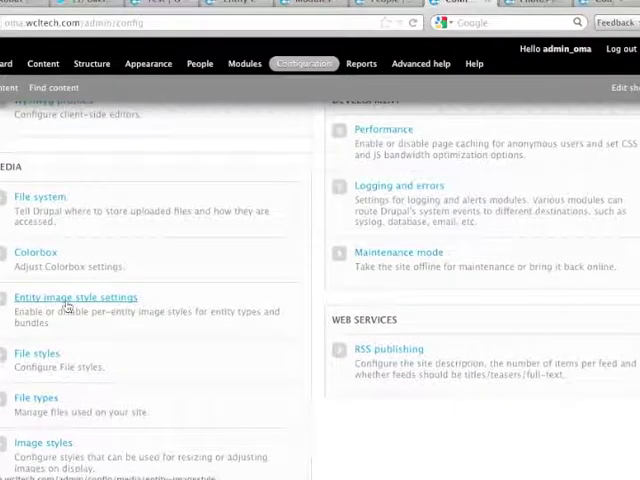
{"action": "left_click", "coordinate": [74, 296]}
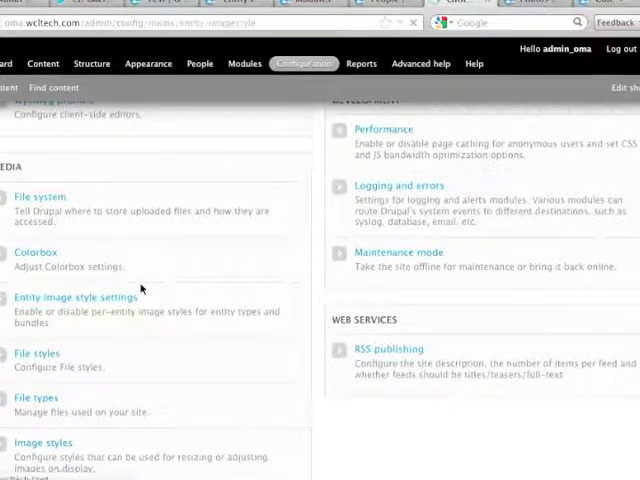
Select Photos in the Enabled bundles list
{"action": "left_click", "coordinate": [72, 296]}
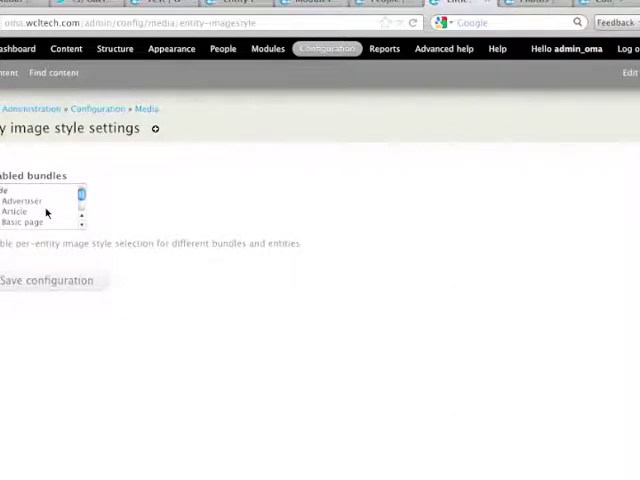
{"action": "scroll", "scroll_direction": "down", "scroll_amount": 3}
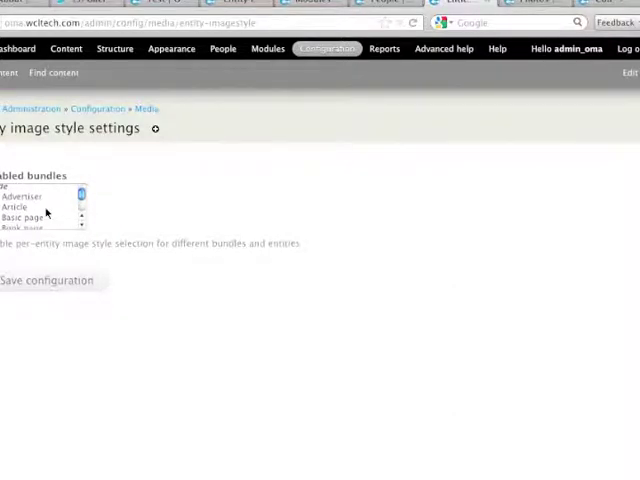
{"action": "scroll", "scroll_direction": "down", "scroll_amount": 3}
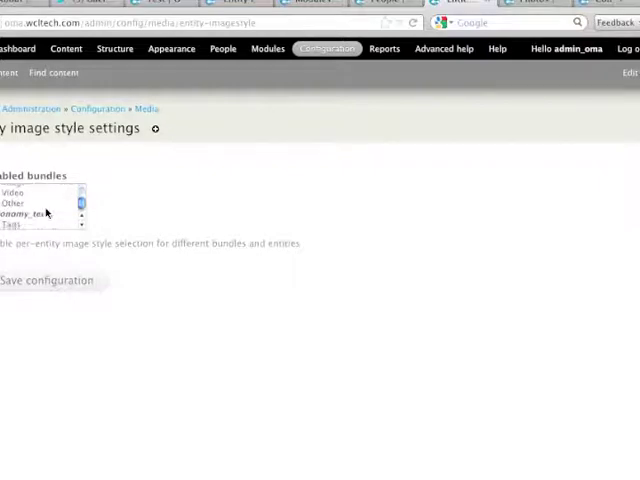
{"action": "scroll", "scroll_direction": "down", "scroll_amount": 3}
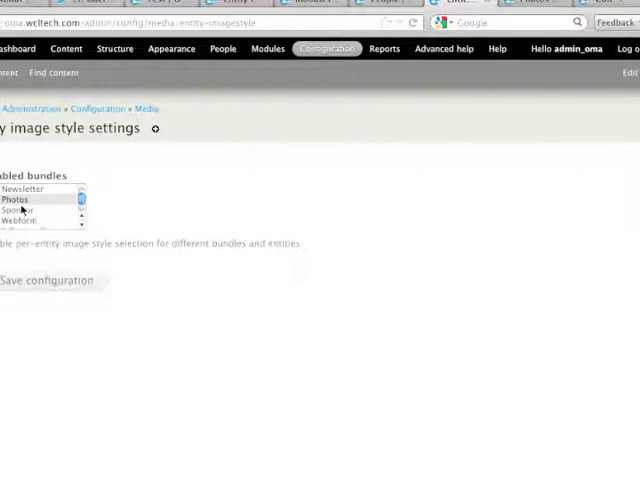
{"action": "left_click", "coordinate": [24, 200]}
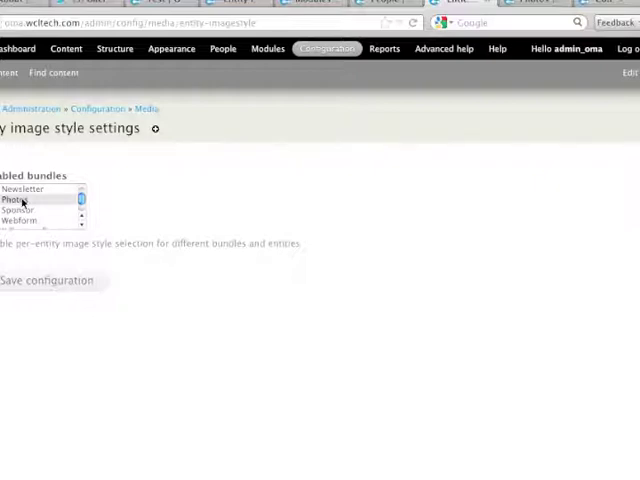
{"action": "left_click", "coordinate": [30, 200]}
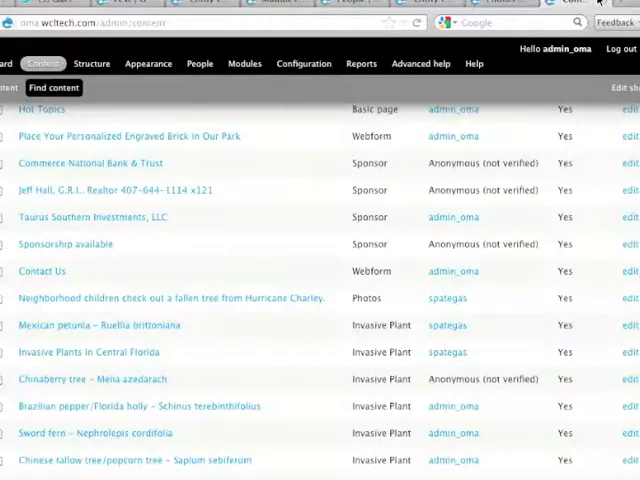
Bring up the Test photo node's edit form from the Content listing
{"action": "scroll", "scroll_direction": "up", "scroll_amount": 3}
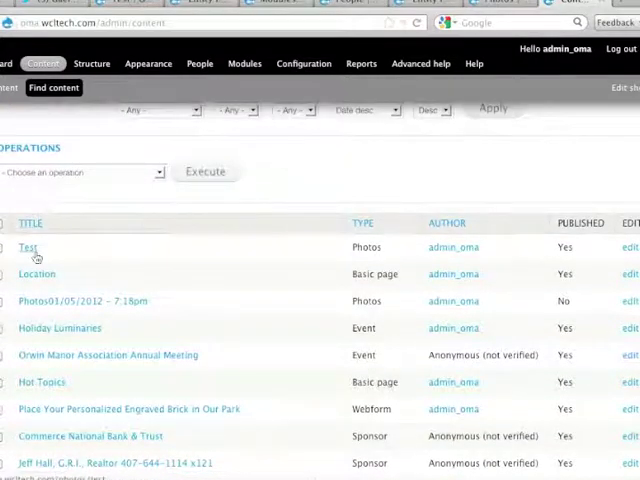
{"action": "left_click", "coordinate": [30, 246]}
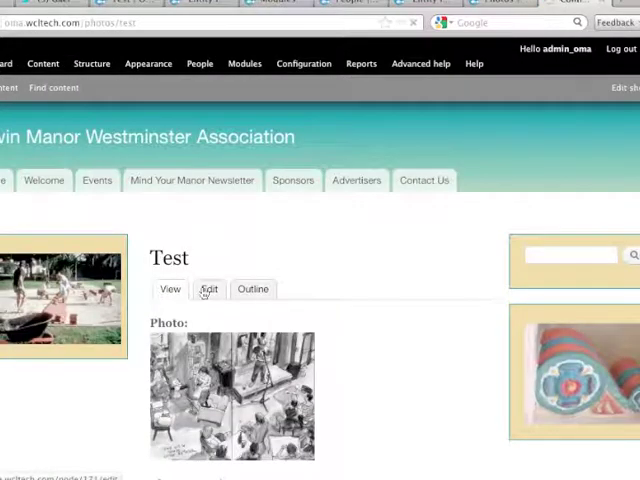
{"action": "left_click", "coordinate": [208, 288]}
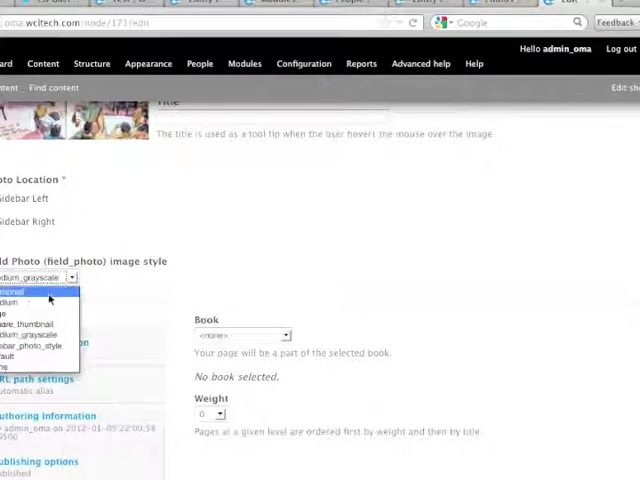
Set the Photo image style to medium_grayscale and save the node
{"action": "left_click", "coordinate": [30, 288]}
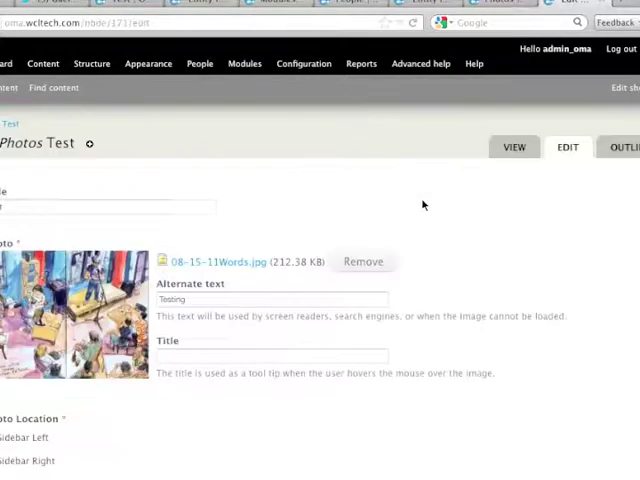
{"action": "scroll", "scroll_direction": "down", "scroll_amount": 3}
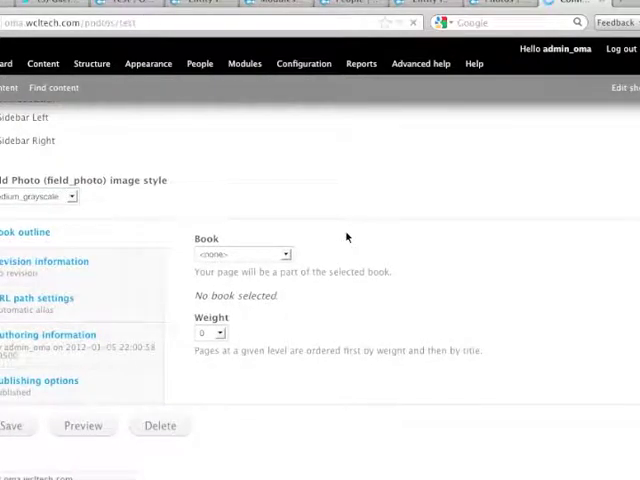
{"action": "left_click", "coordinate": [10, 424]}
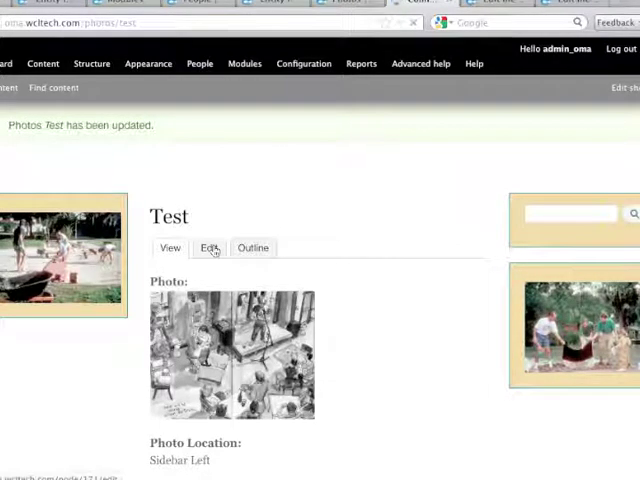
Edit Test again, set the Photo image style to medium_rot_left and save
{"action": "left_click", "coordinate": [208, 246]}
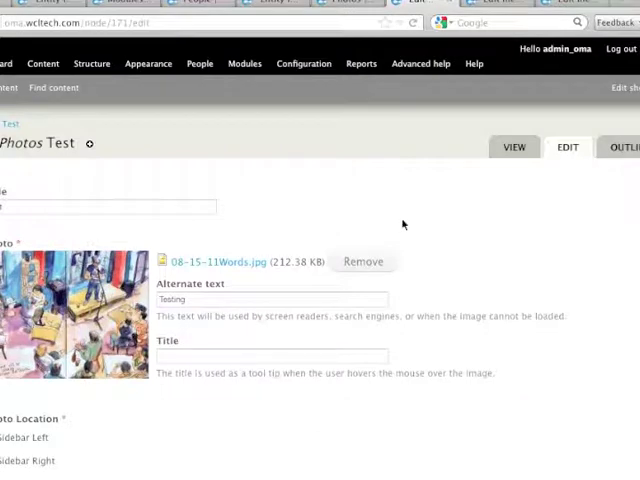
{"action": "scroll", "scroll_direction": "down", "scroll_amount": 3}
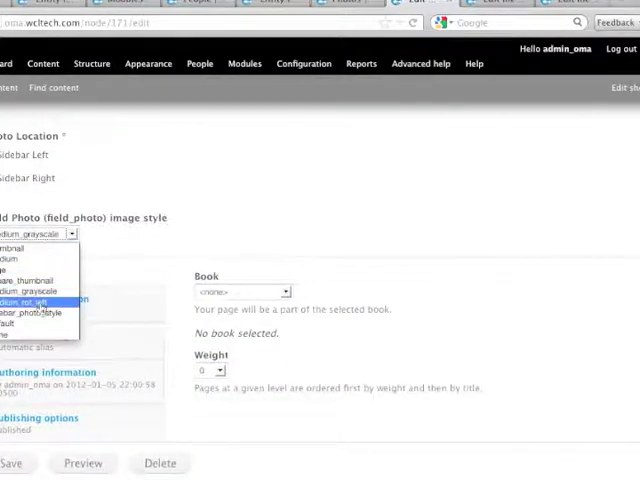
{"action": "left_click", "coordinate": [32, 302]}
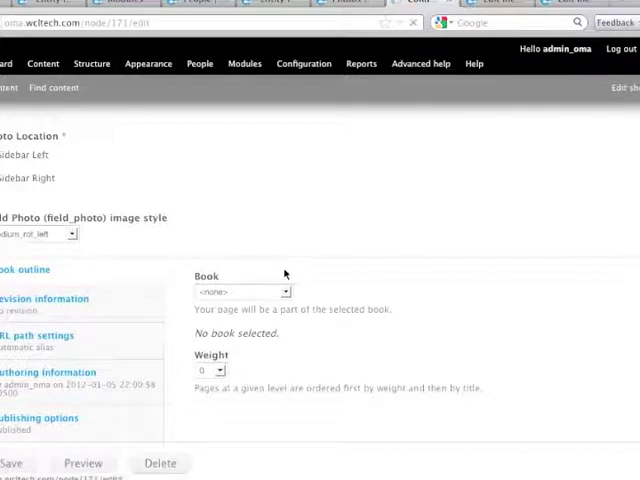
{"action": "left_click", "coordinate": [12, 464]}
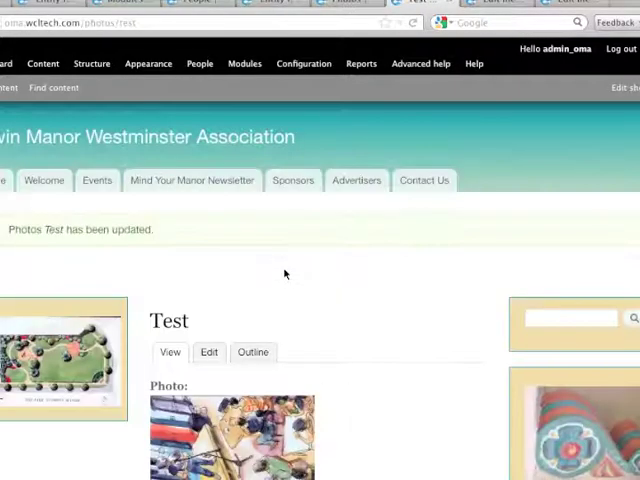